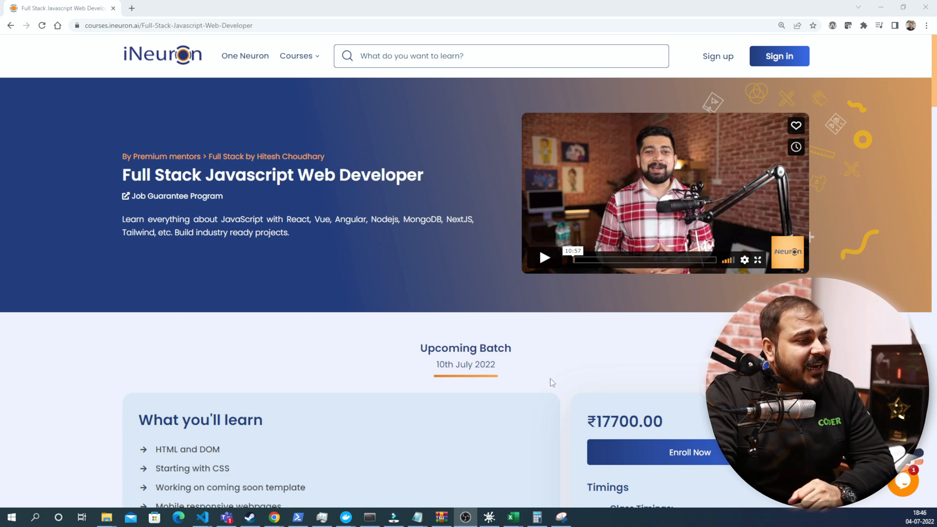
Scroll through the class timings, course features, requirements and curriculum sections.
scroll("down", 3)
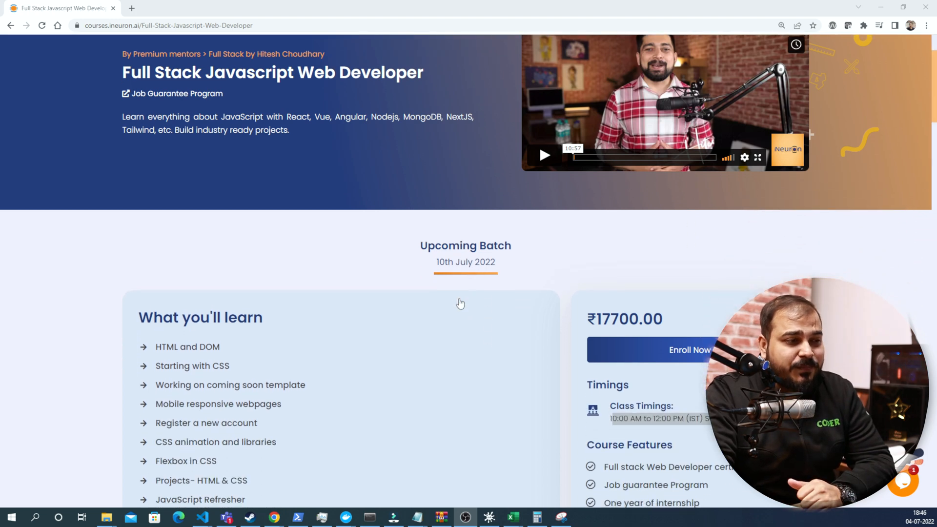
scroll("down", 3)
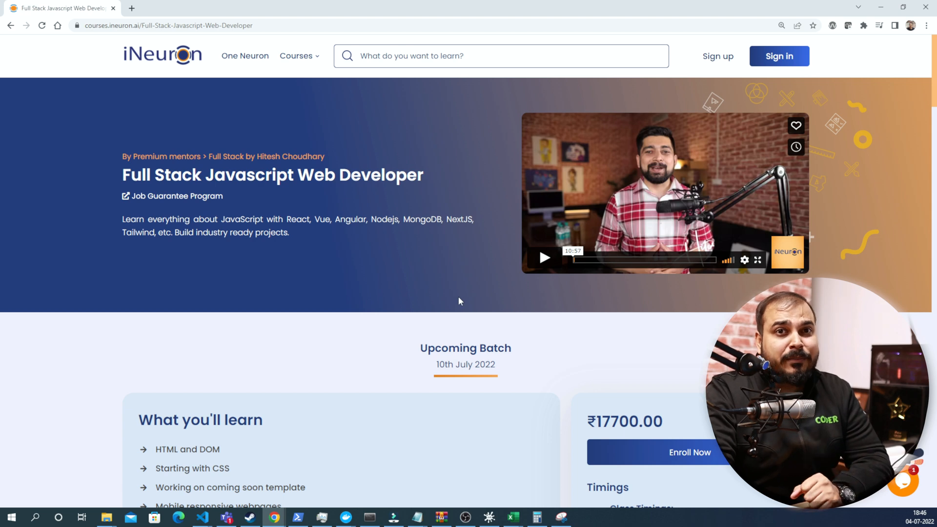
mouse_move(568, 209)
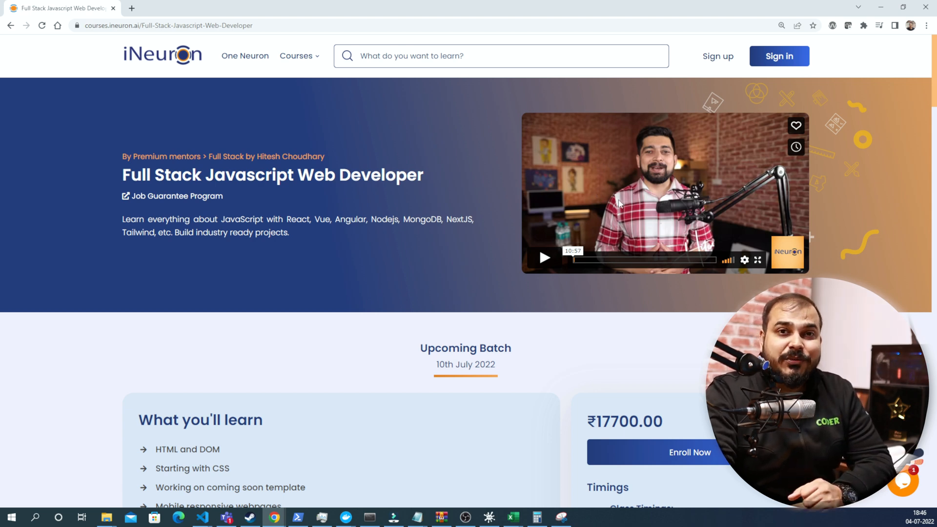
mouse_move(355, 322)
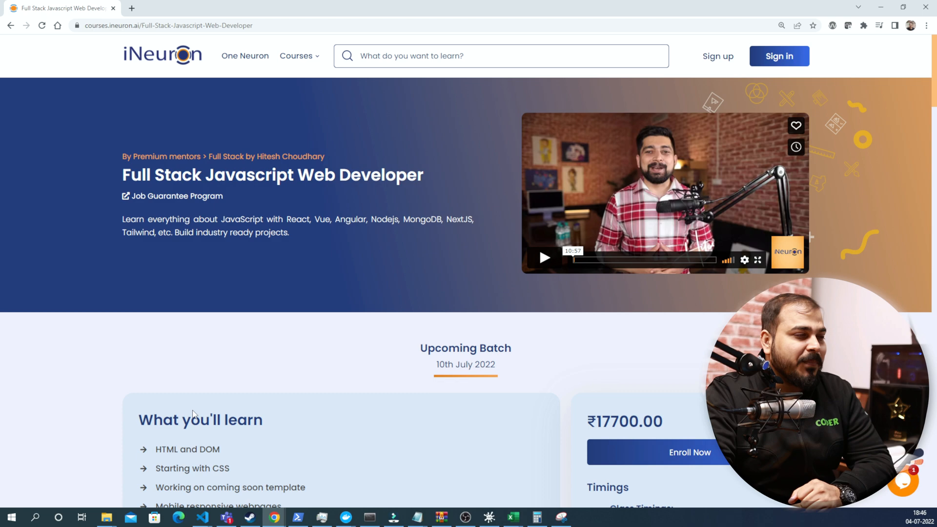
scroll("down", 3)
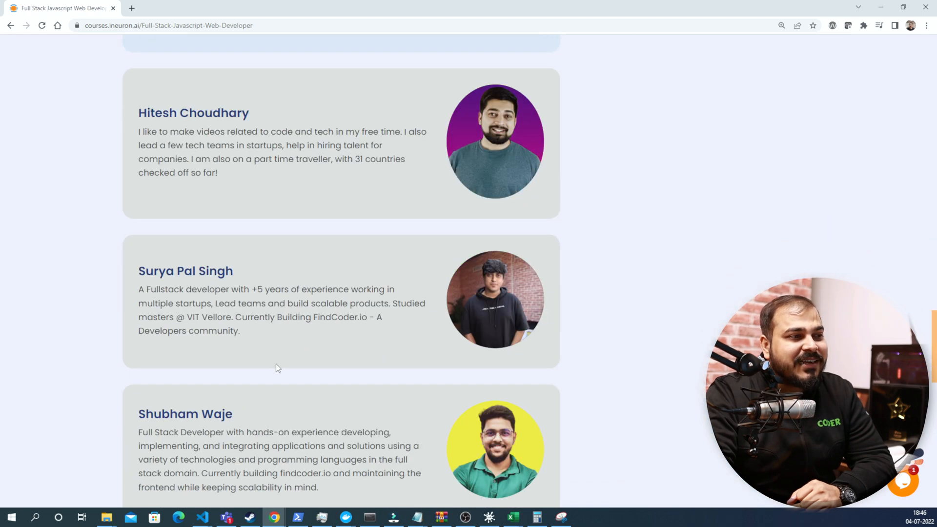
scroll("down", 3)
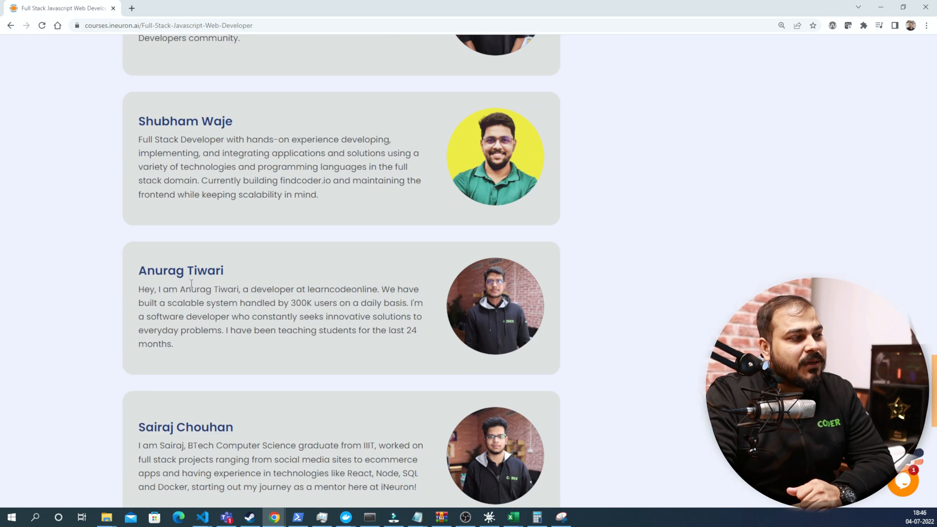
scroll("down", 3)
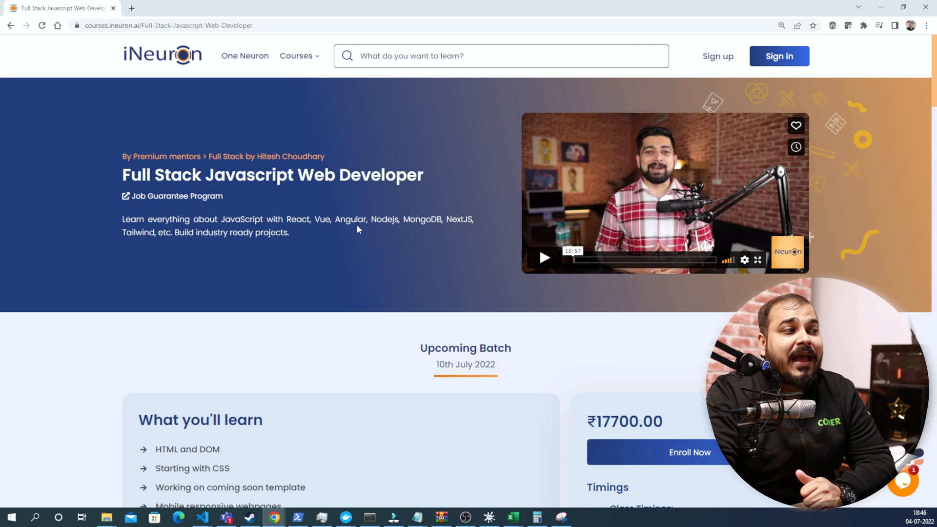
mouse_move(411, 243)
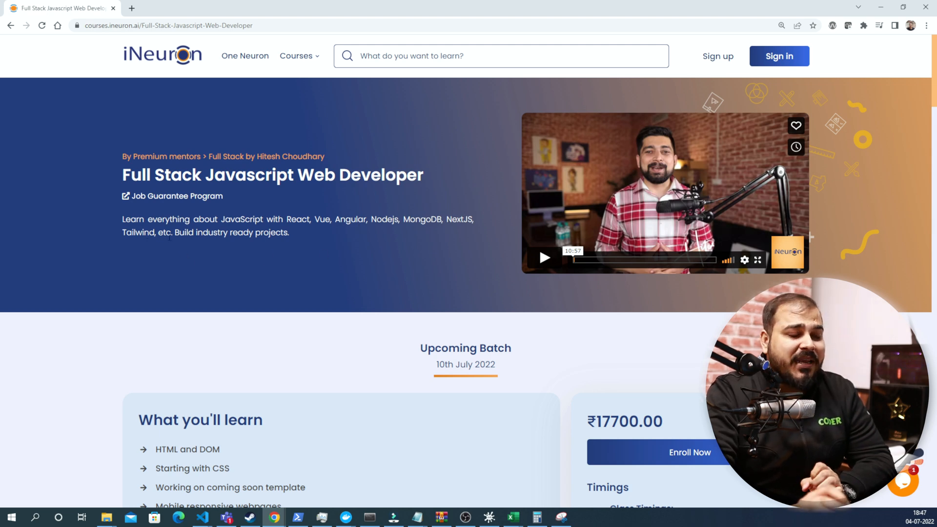
scroll("down", 3)
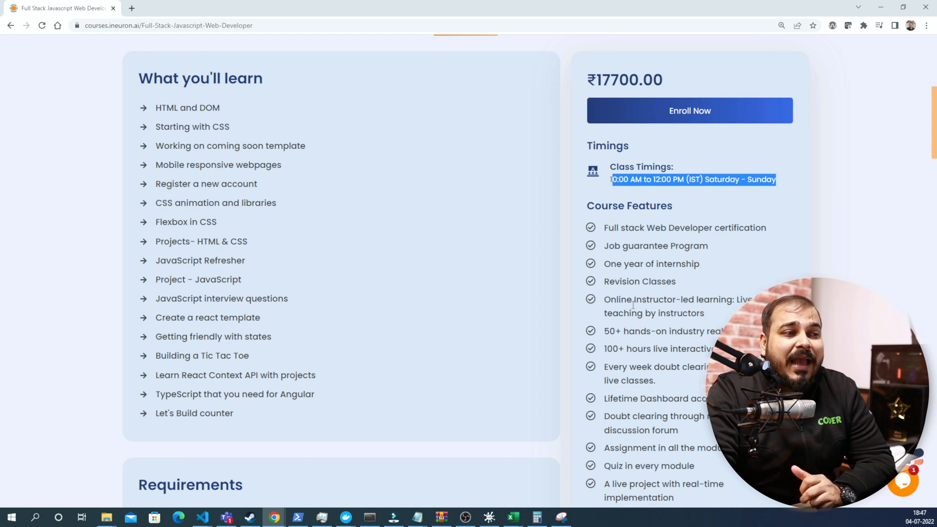
scroll("down", 3)
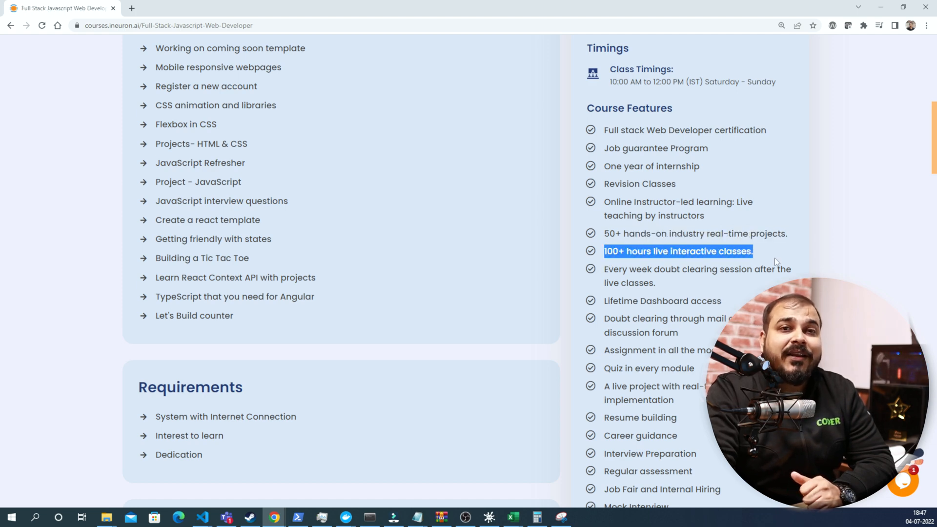
scroll("down", 3)
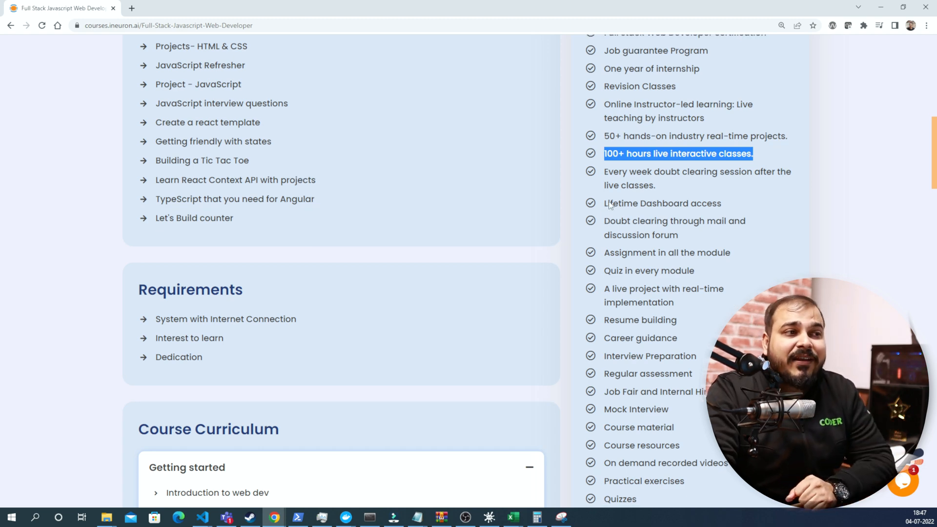
scroll("down", 3)
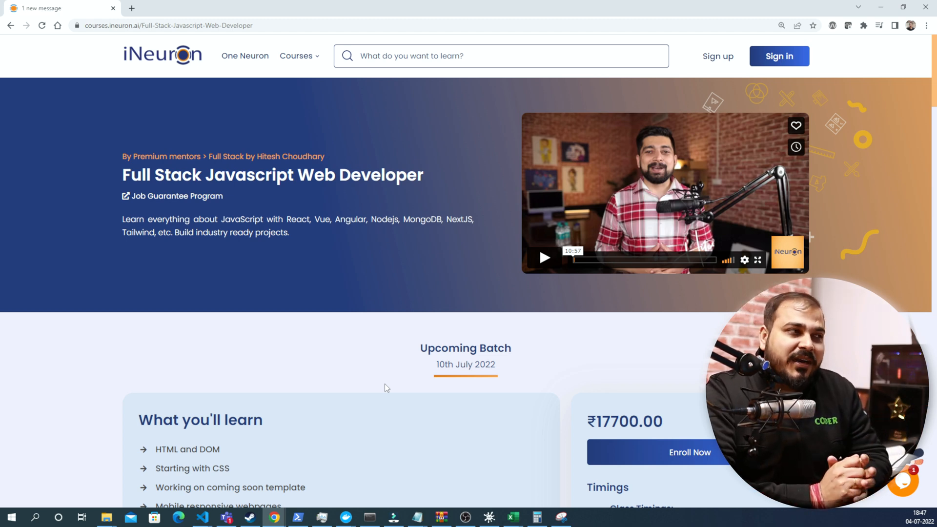
Highlight the ₹17700.00 course price.
scroll("down", 3)
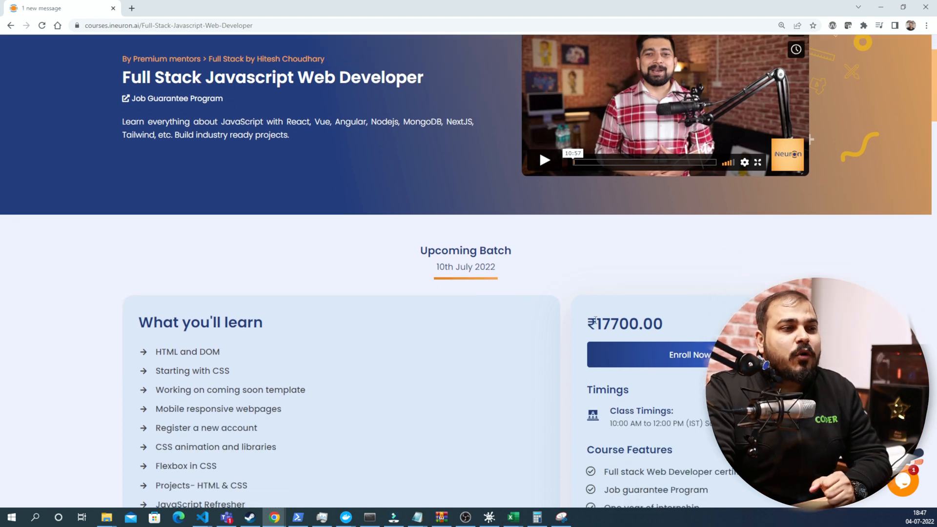
double_click(626, 324)
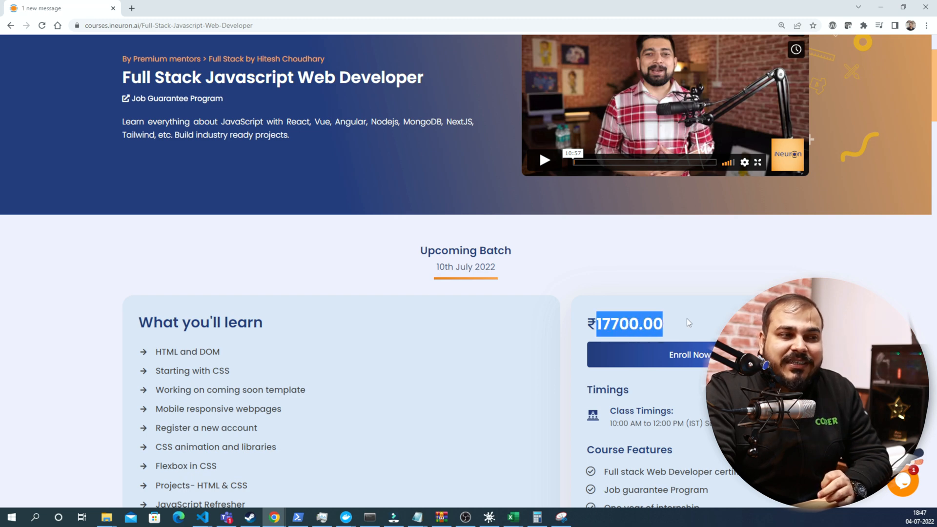